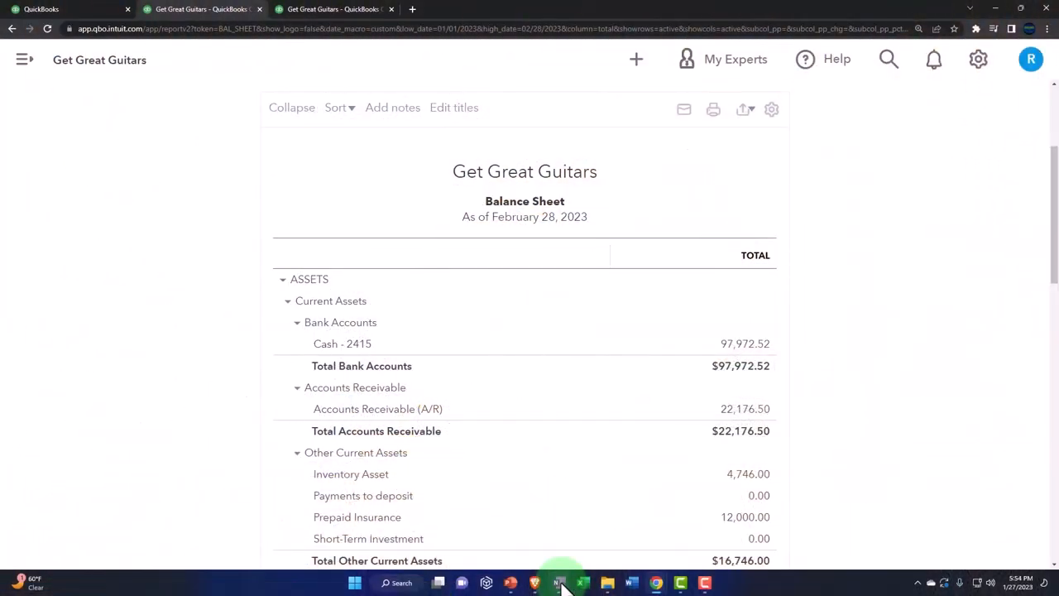
Show the Home page flowchart and highlight the Pay Liabilities step in the Employees section.
click(556, 583)
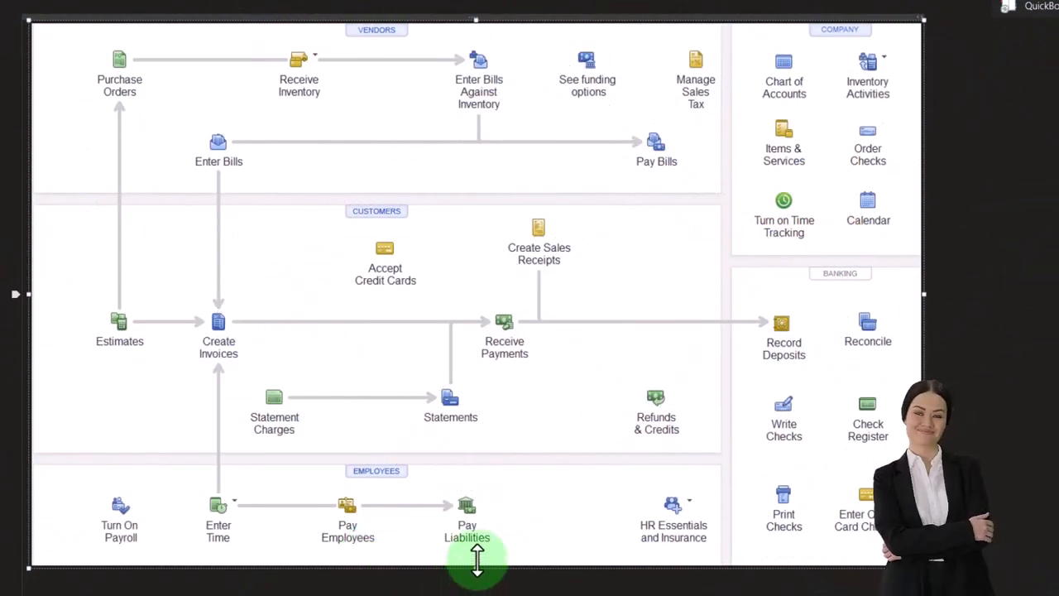
click(467, 506)
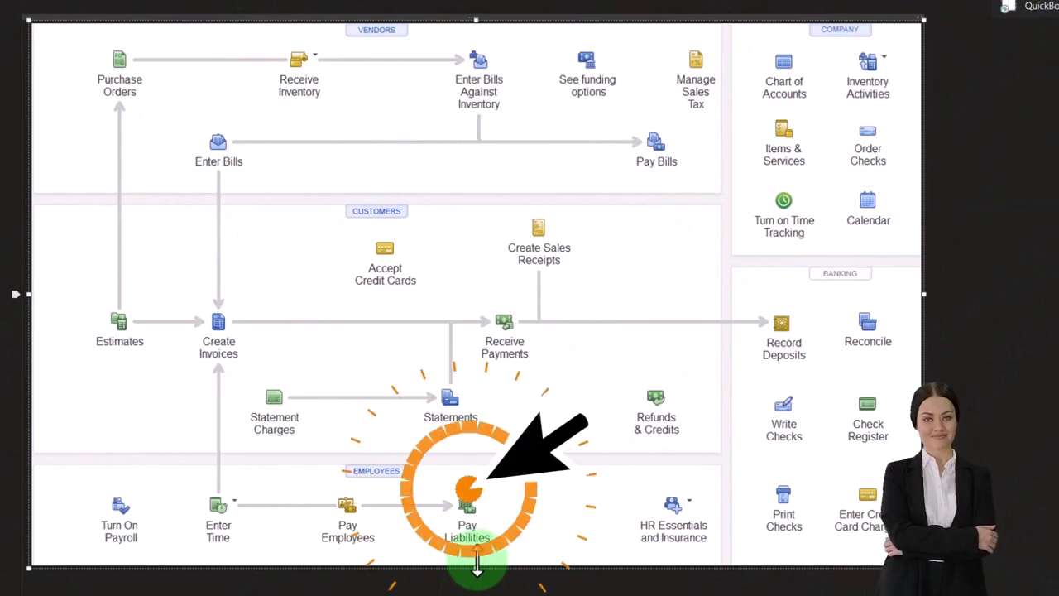